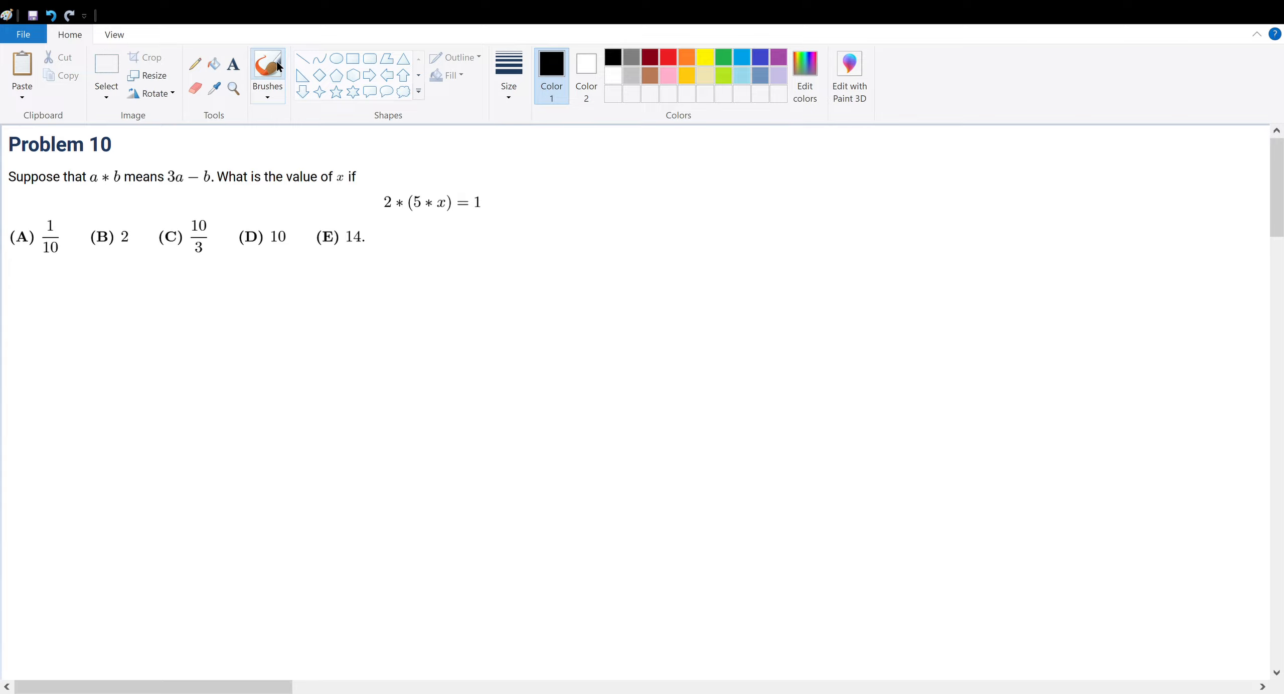
pyautogui.moveTo(502, 195)
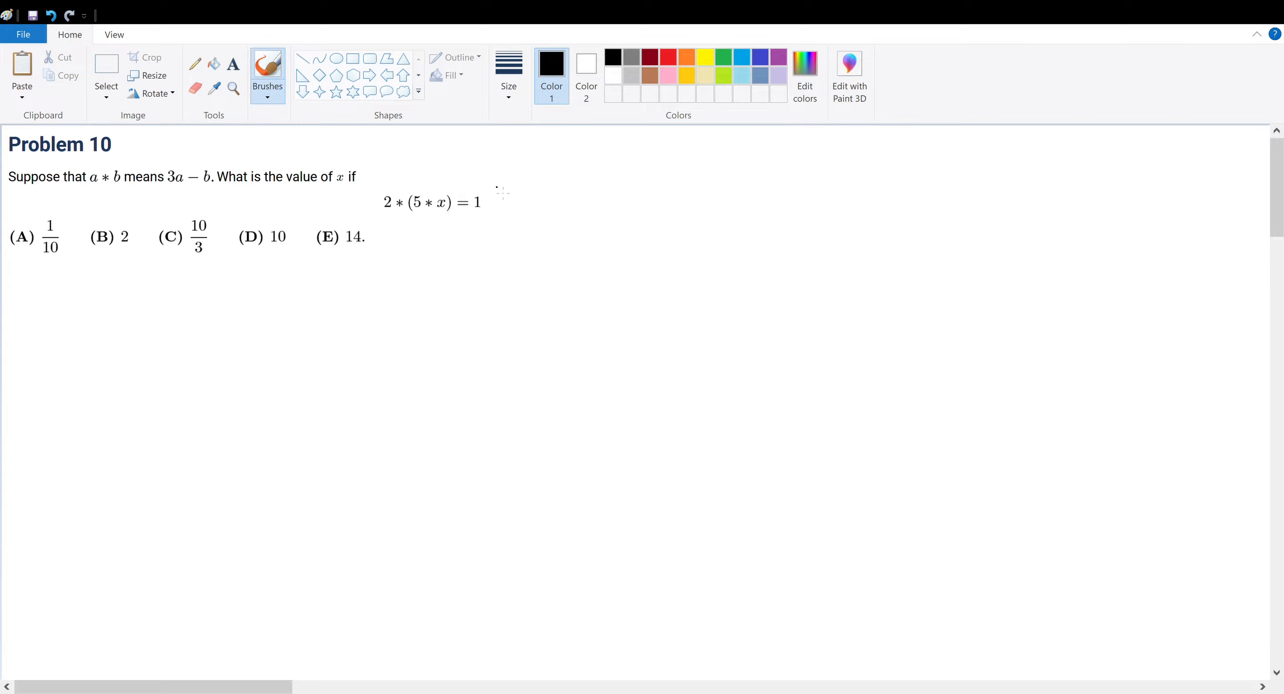
pyautogui.moveTo(746, 200)
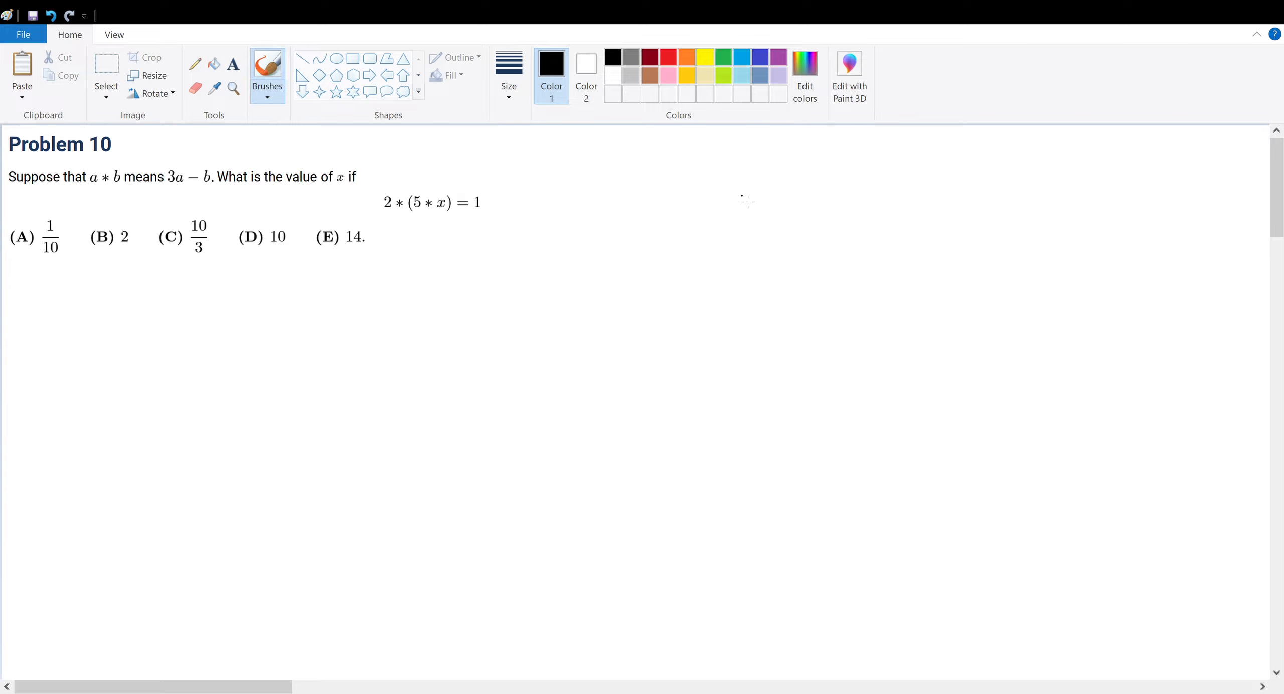
pyautogui.moveTo(221, 311)
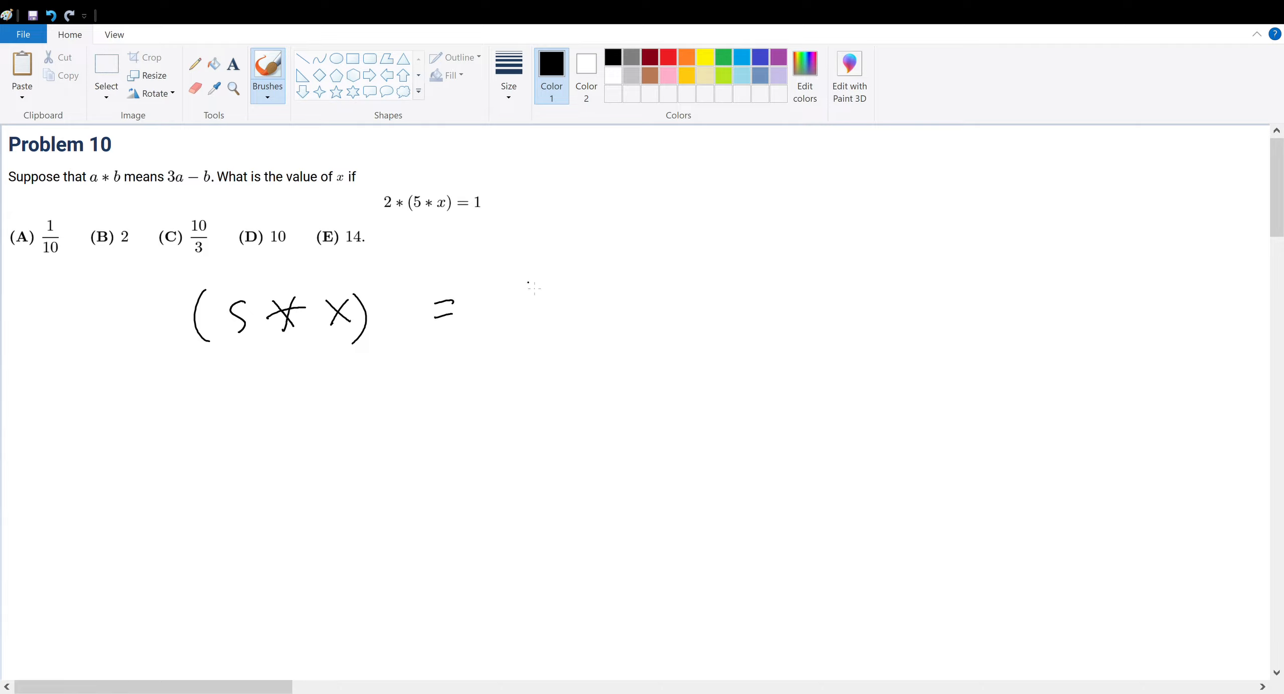
# Handwrite "(5 * x) =" in black brush below Problem 10.
pyautogui.moveTo(524, 295); pyautogui.dragTo(667, 307)
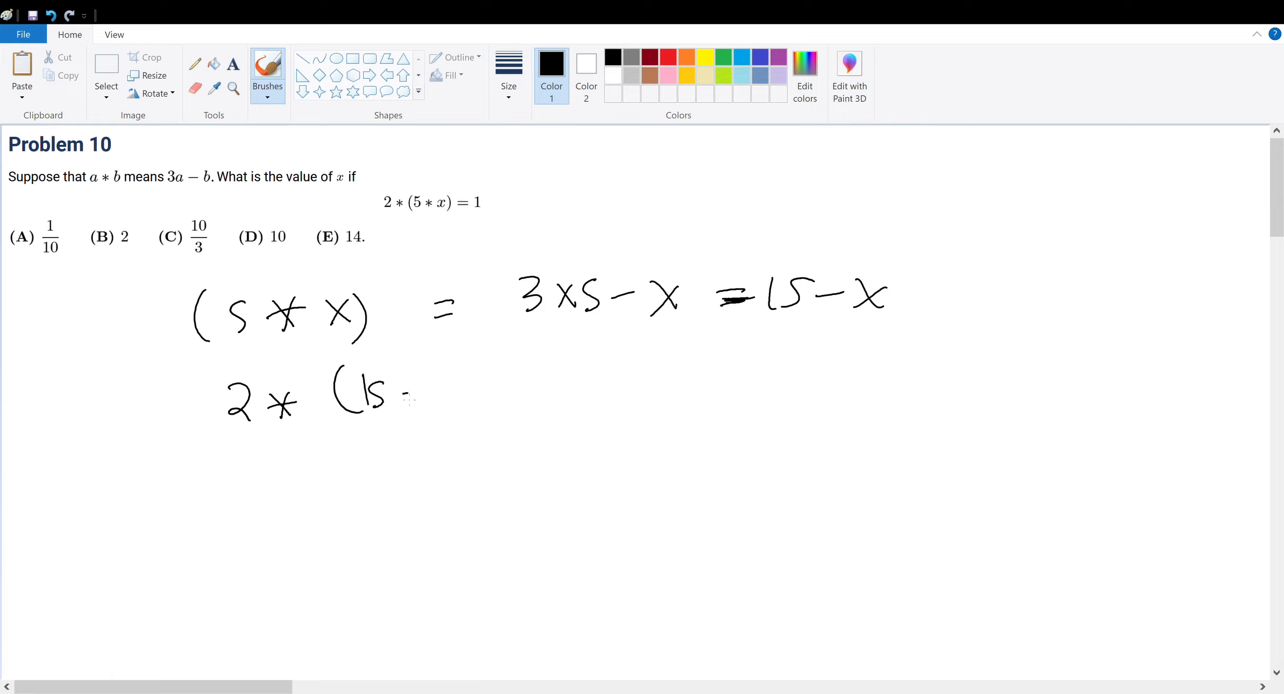
# Handwrite "2*(15 − x) = 3(2) − 15 + x = −9 + x" on the next lines.
pyautogui.moveTo(401, 398); pyautogui.dragTo(491, 425)
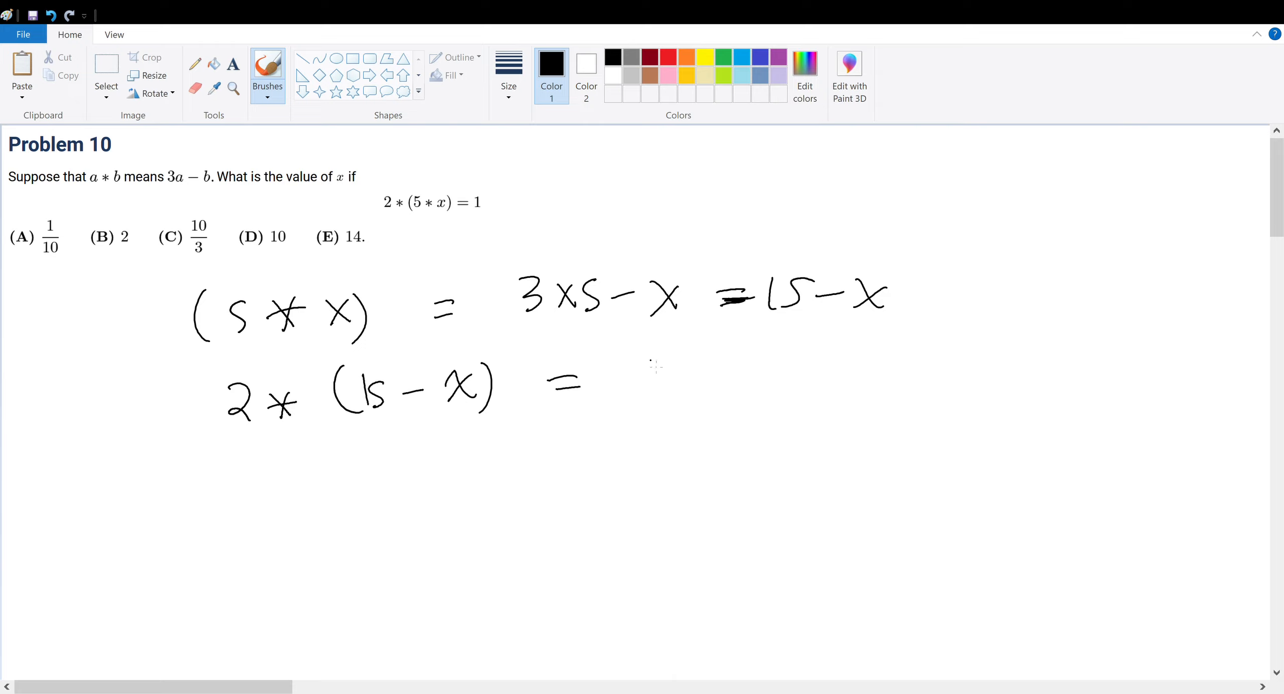
pyautogui.moveTo(635, 377); pyautogui.dragTo(778, 377)
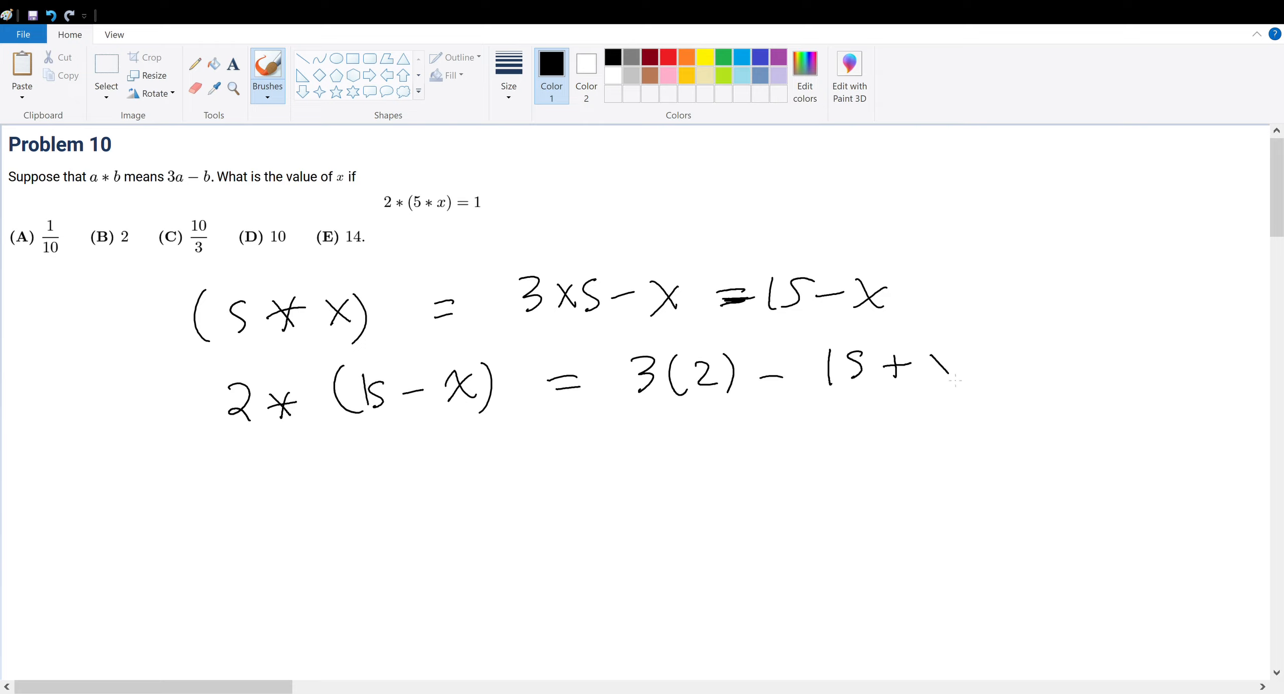
pyautogui.moveTo(925, 356); pyautogui.dragTo(962, 389)
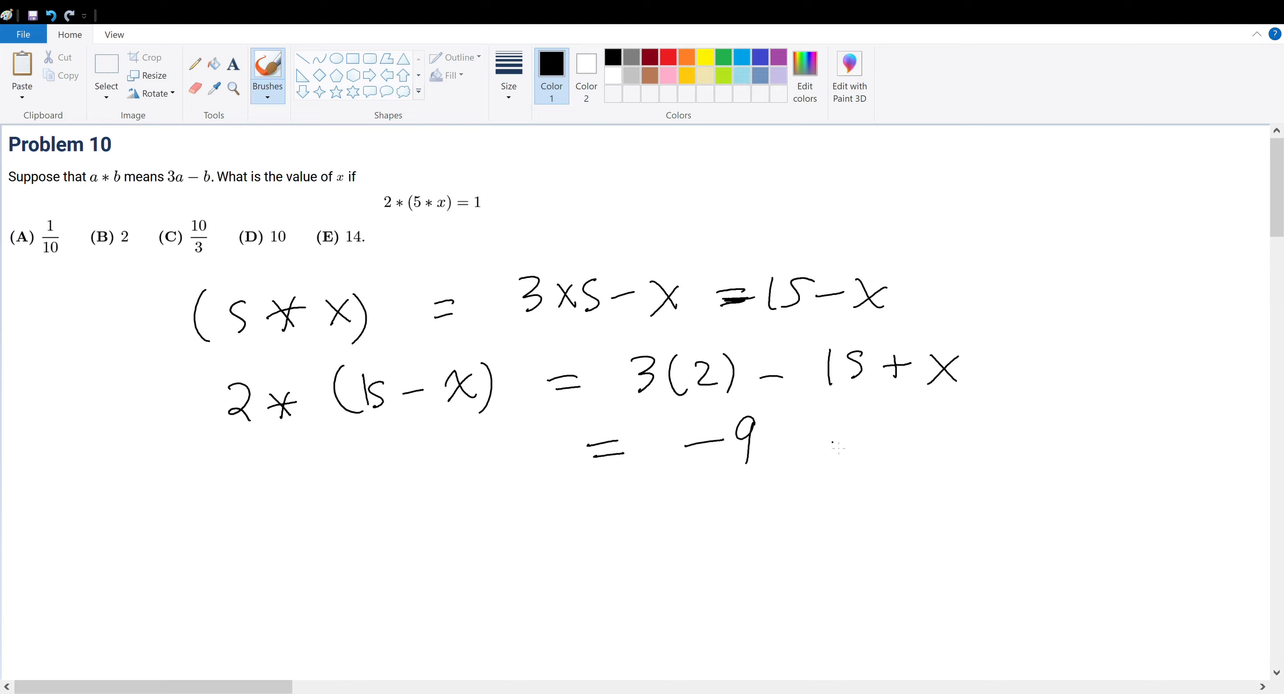
pyautogui.moveTo(810, 441); pyautogui.dragTo(893, 446)
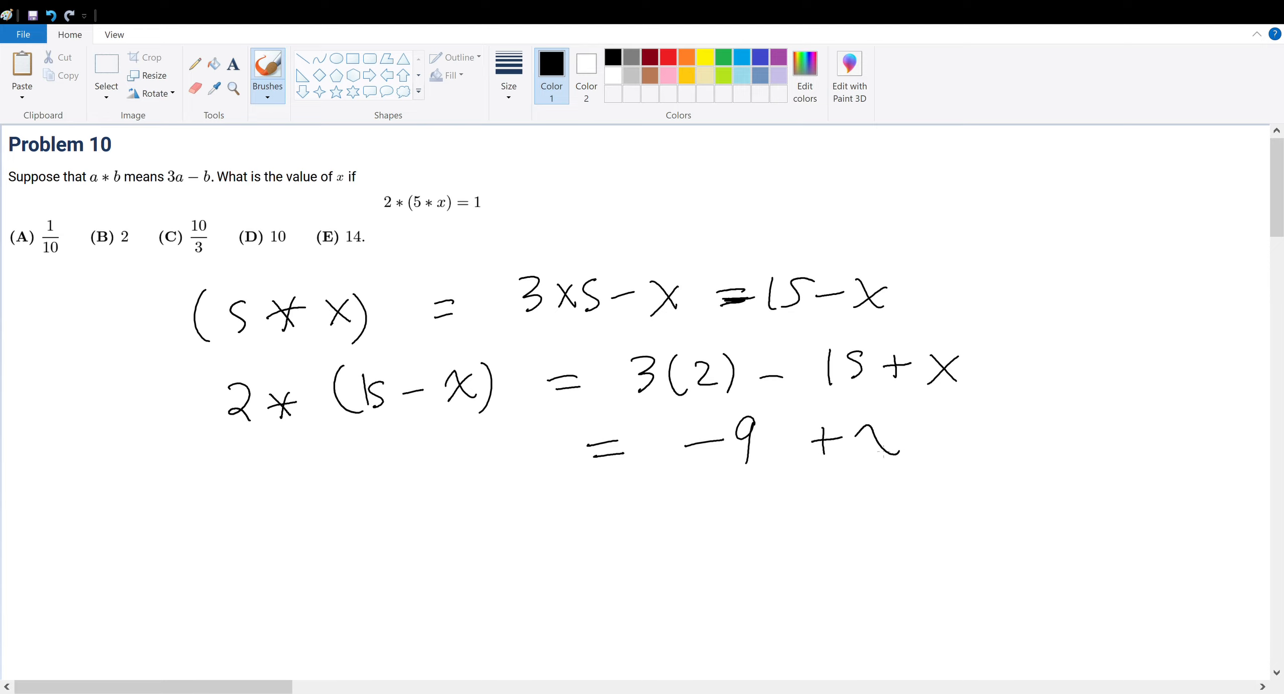